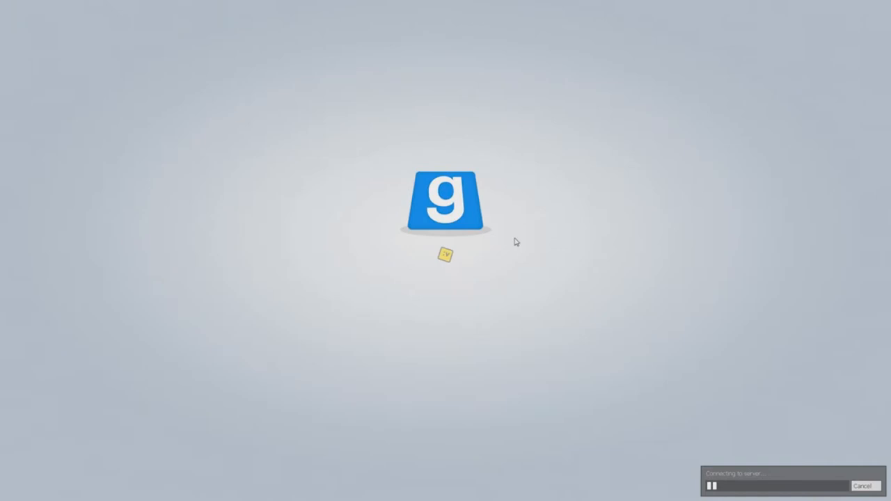
pyautogui.moveTo(556, 195)
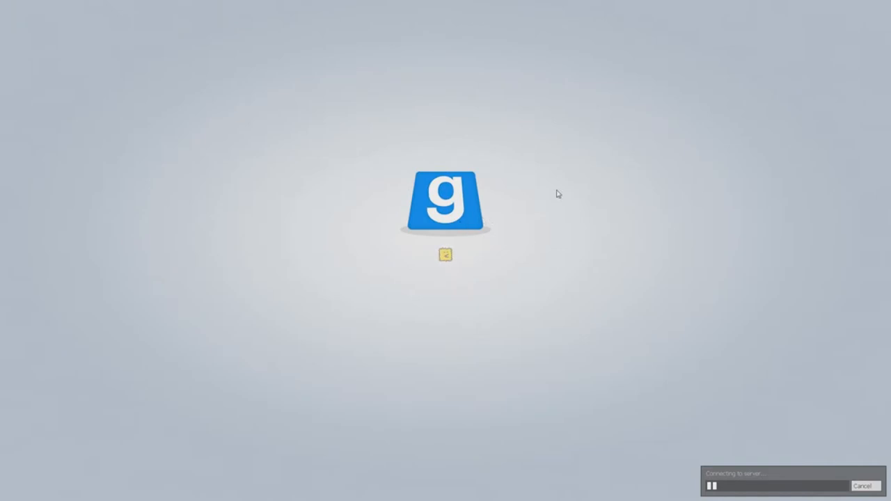